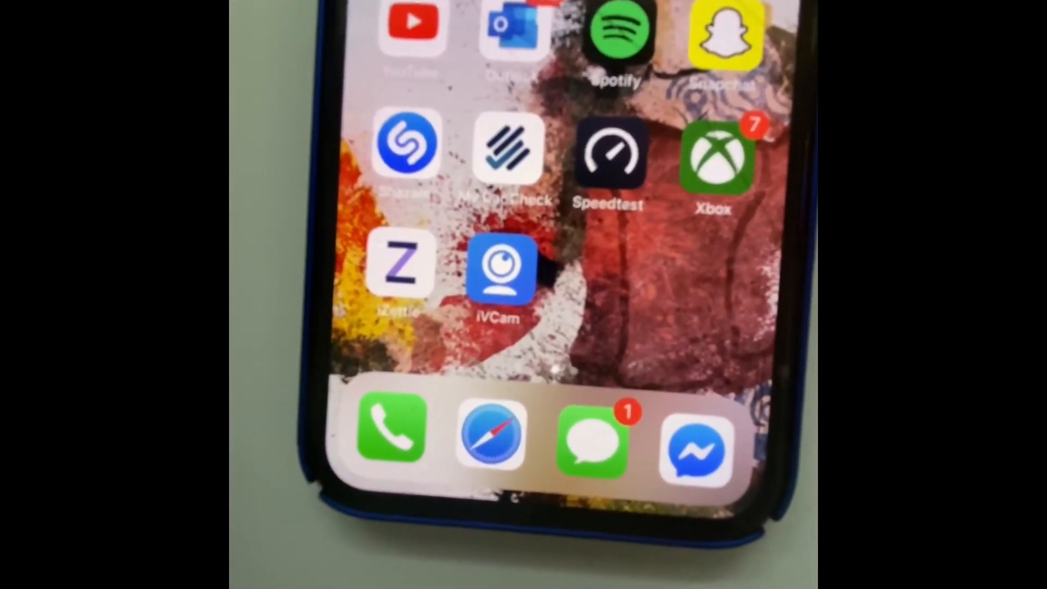
# - Launch iVCam from the iPhone home screen to show its waiting-for-connection laptop screen
pyautogui.click(505, 274)
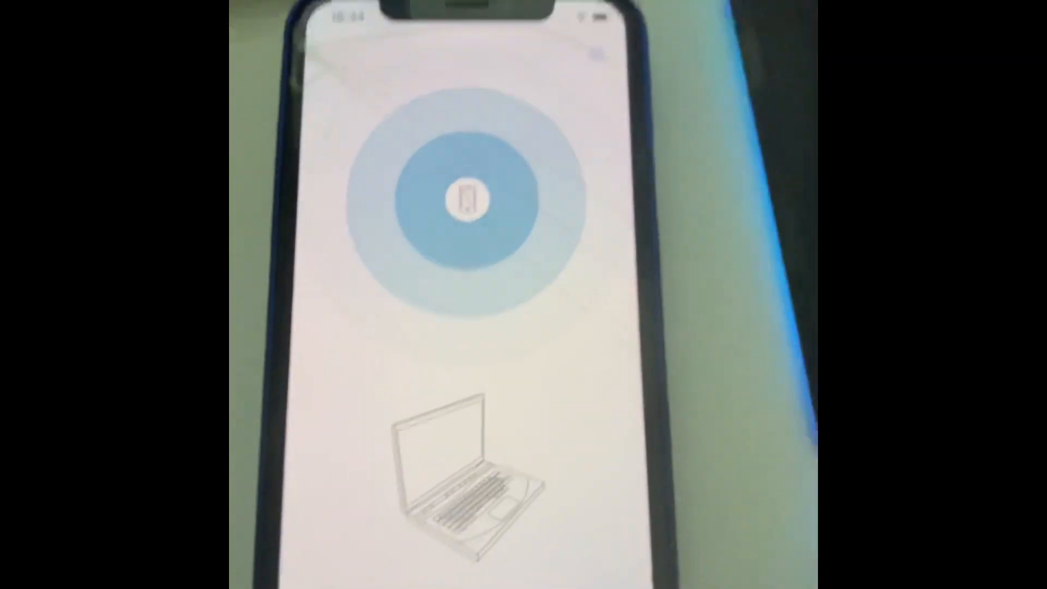